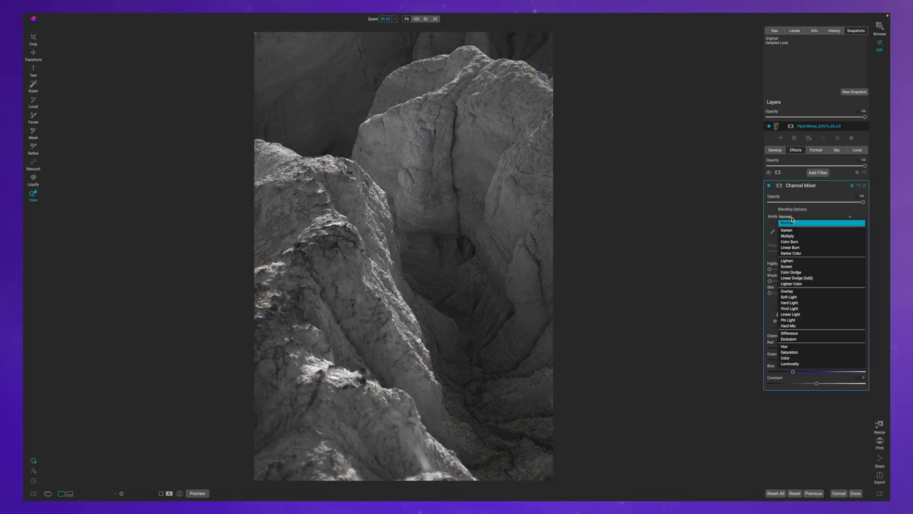
Step: Preview Channel Mixer overlay and Curves filters, then Reset All to clear the Effects stack
click(786, 291)
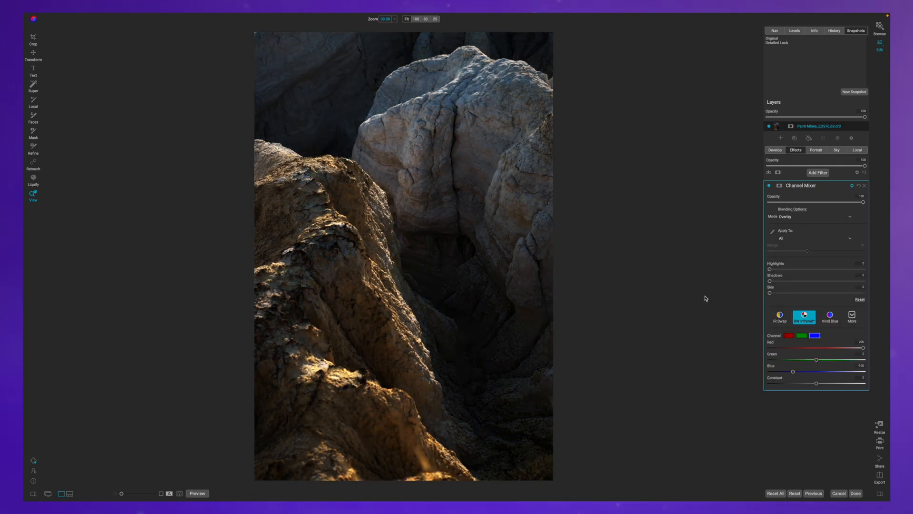
click(818, 172)
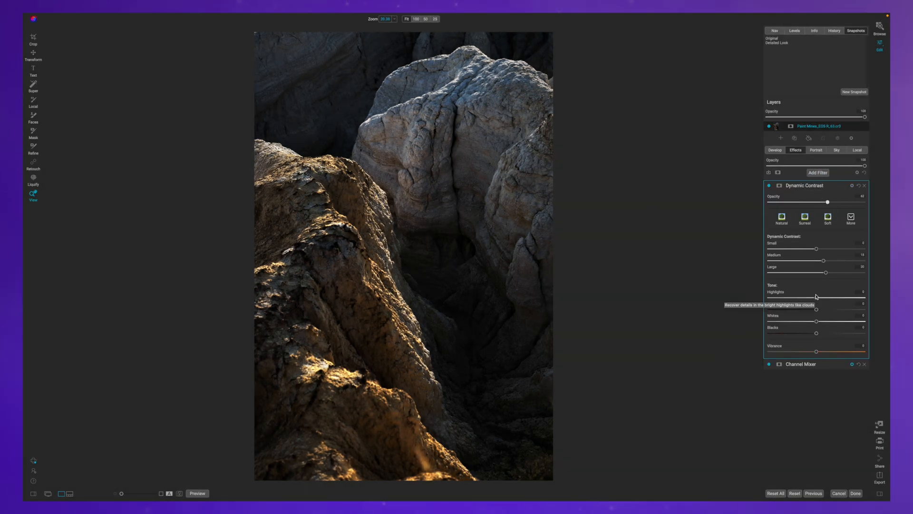
click(818, 172)
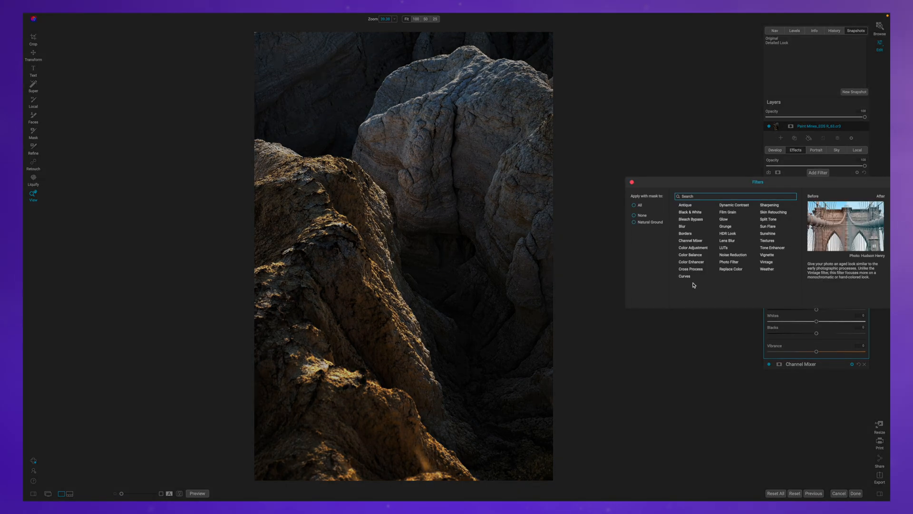
click(685, 276)
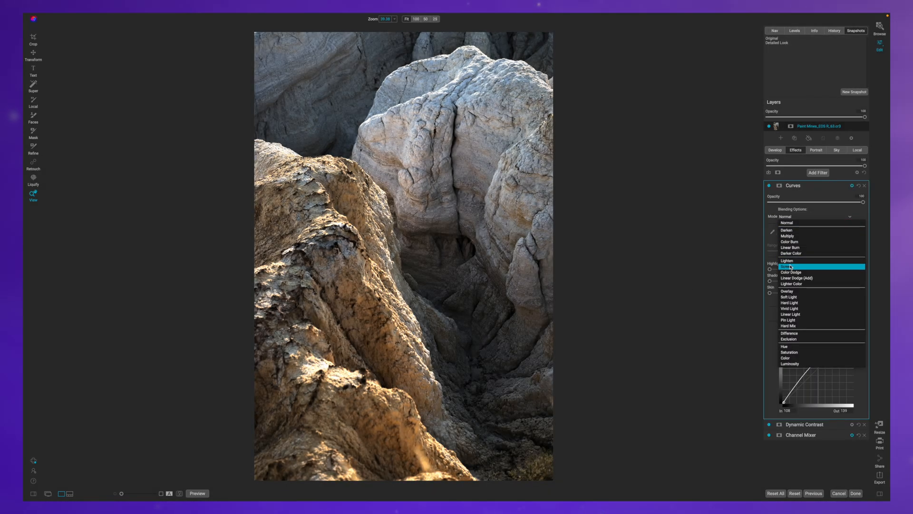
click(33, 134)
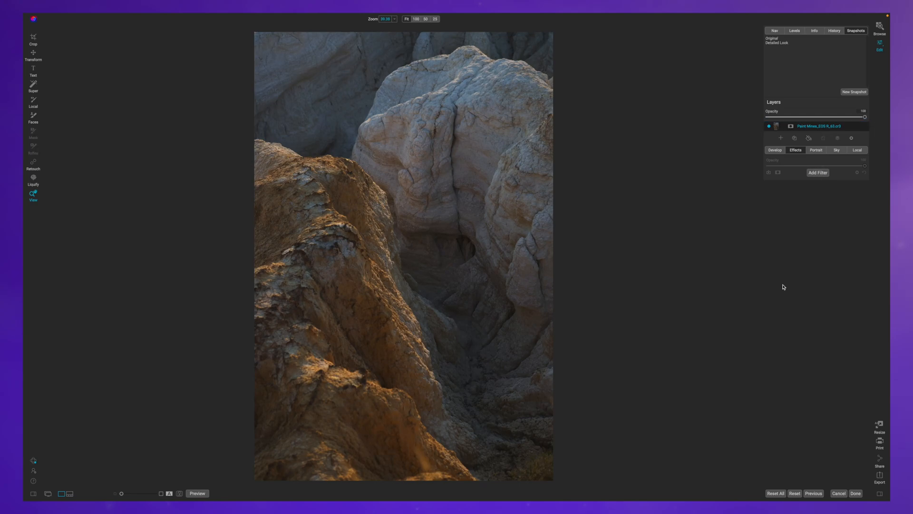
Step: Add a Channel Mixer filter from the filter browser at default settings
click(818, 172)
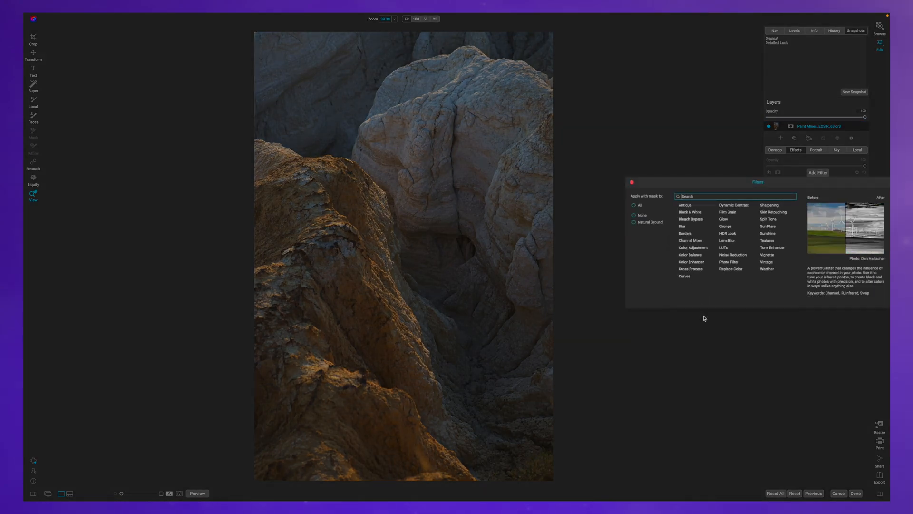
click(691, 241)
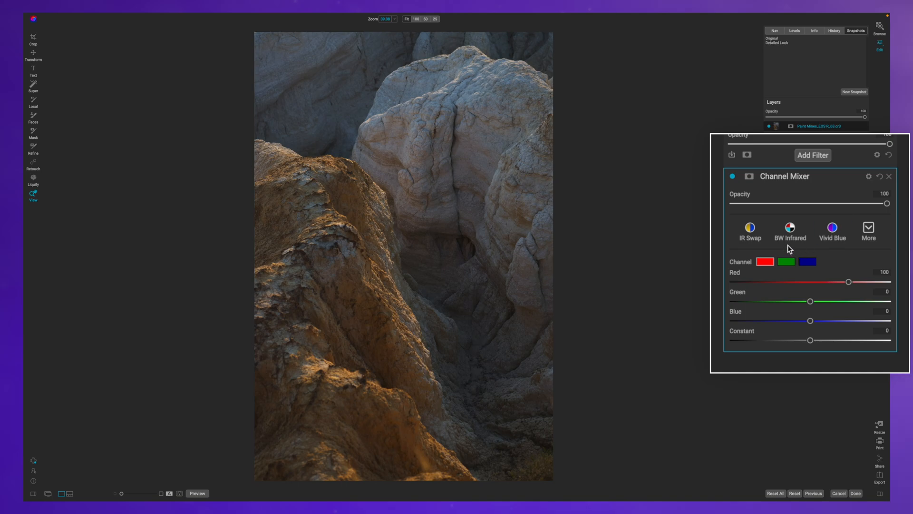
Step: Apply the BW Infrared preset and blend the Channel Mixer in Overlay mode
click(790, 230)
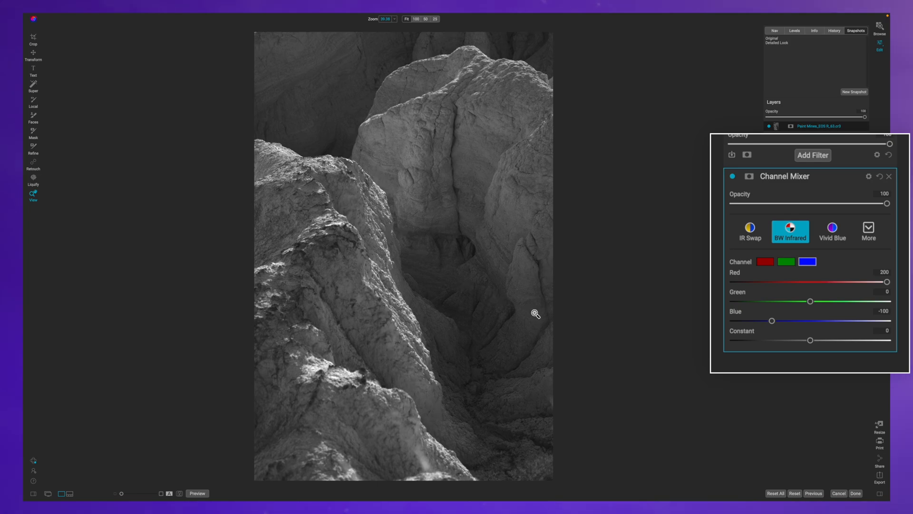
mouse_move(865, 188)
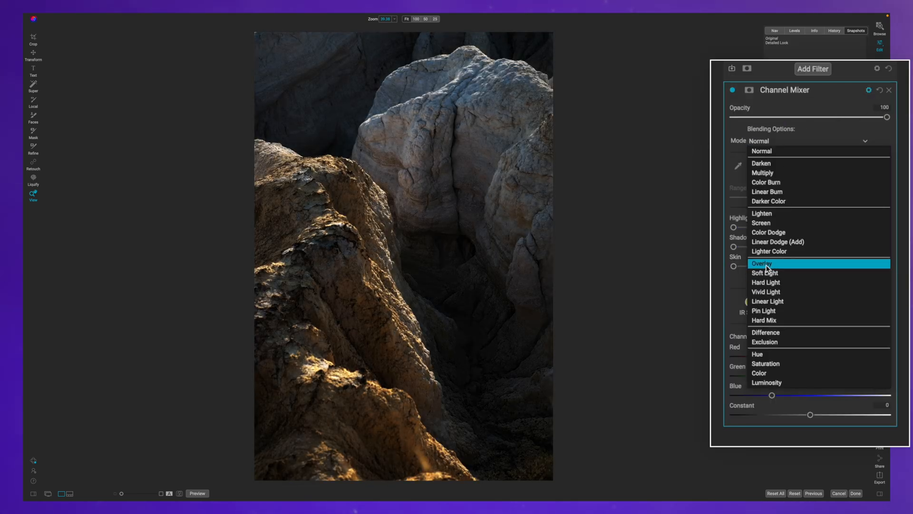
click(761, 264)
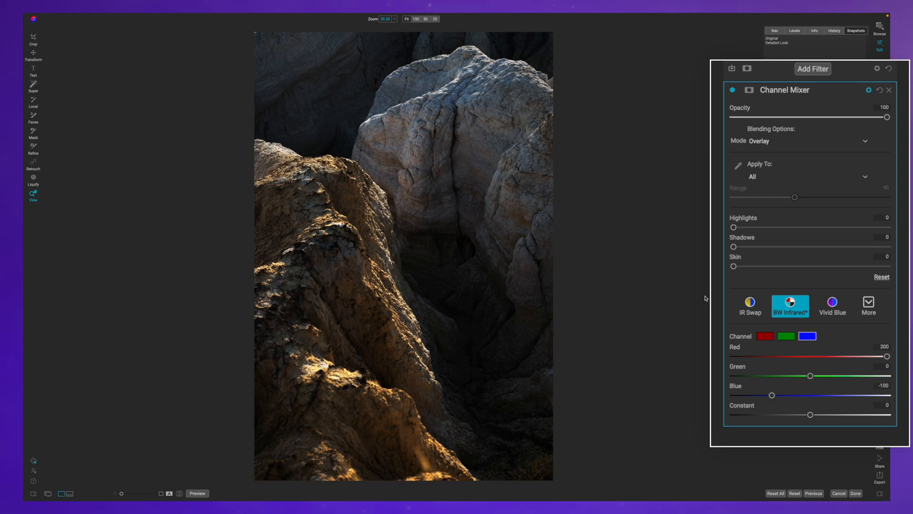
mouse_move(837, 168)
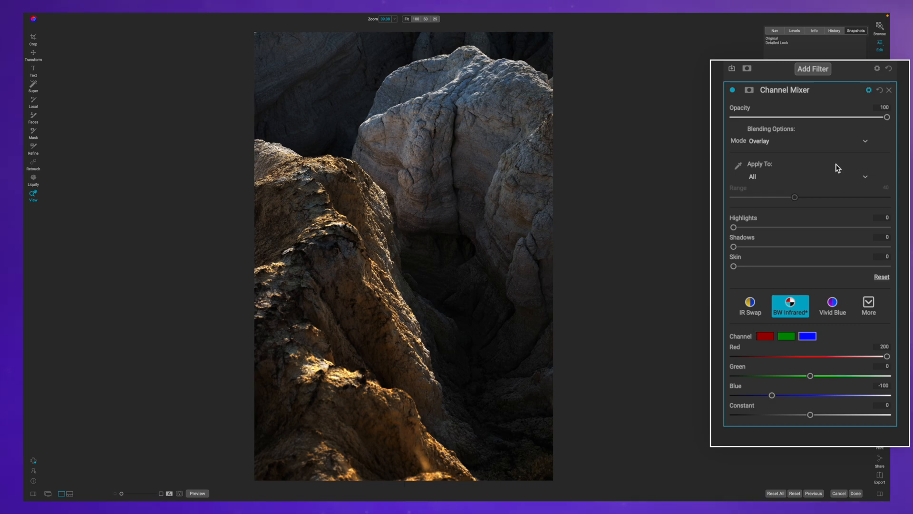
mouse_move(812, 75)
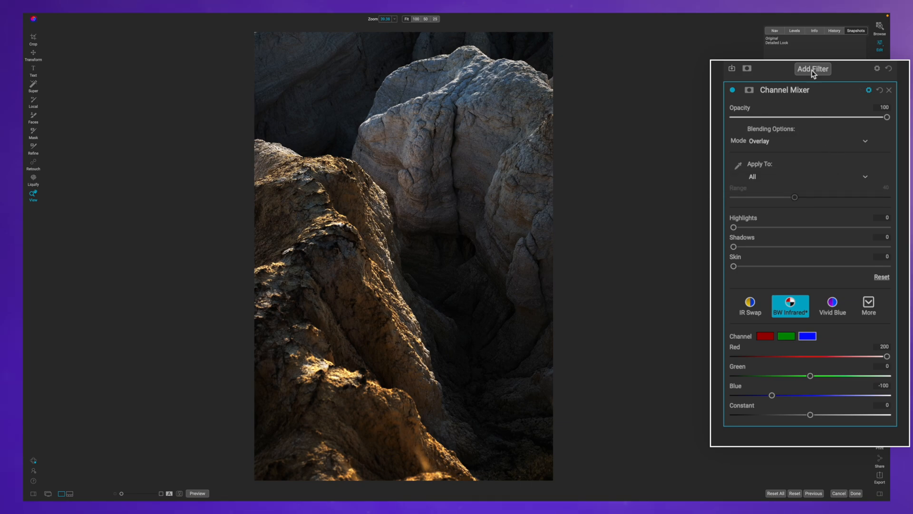
Step: Add a Dynamic Contrast filter and lower its opacity to about 62
click(812, 69)
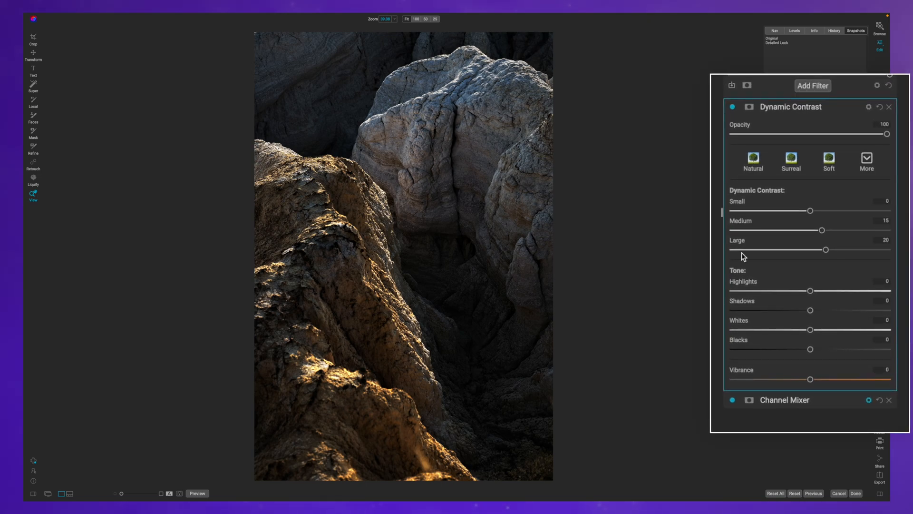
drag(886, 134, 832, 134)
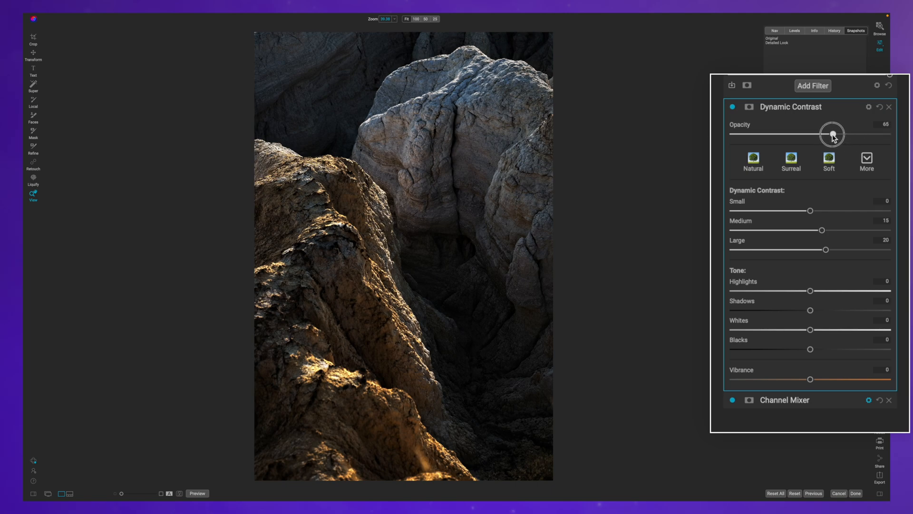
drag(831, 134, 844, 135)
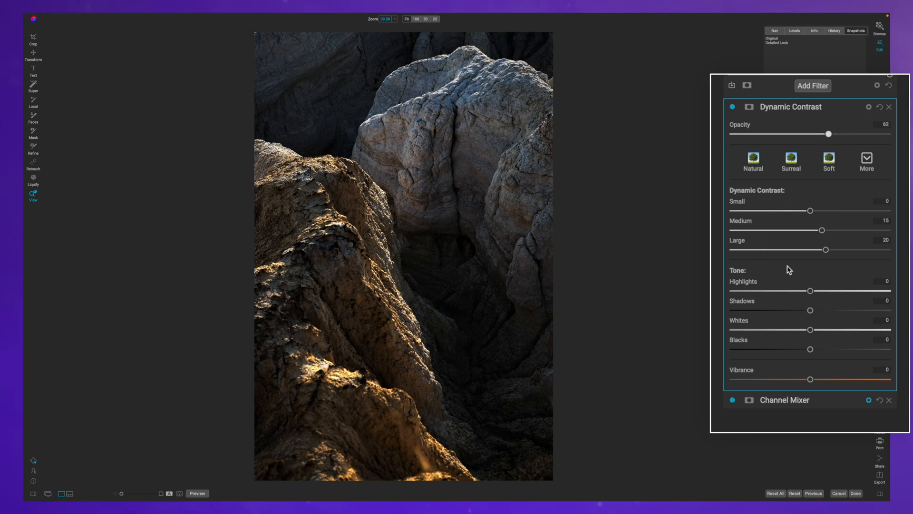
mouse_move(810, 290)
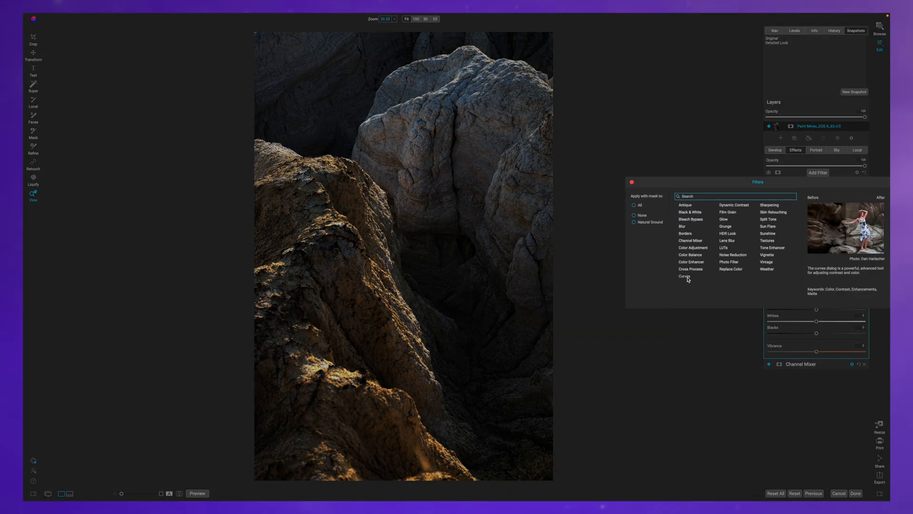
Step: Add a Curves filter and raise the midtone curve to brighten the photo
click(685, 276)
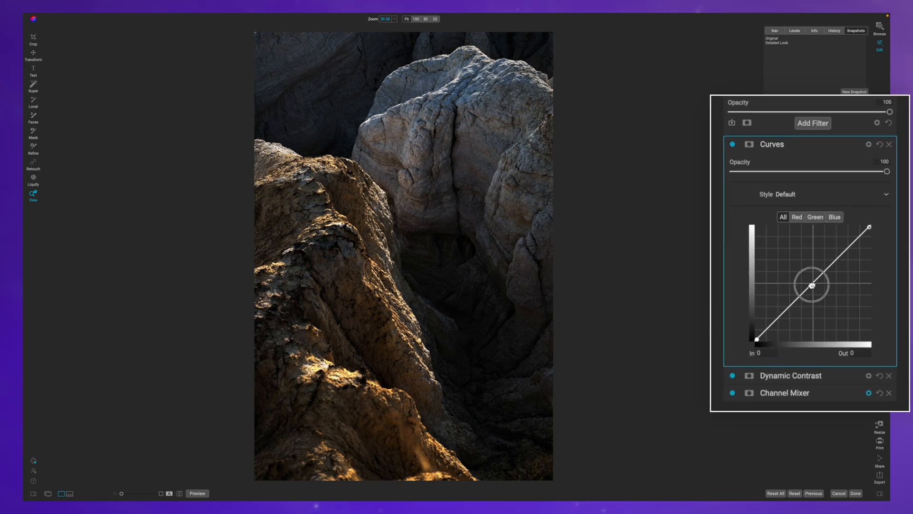
drag(810, 285, 807, 279)
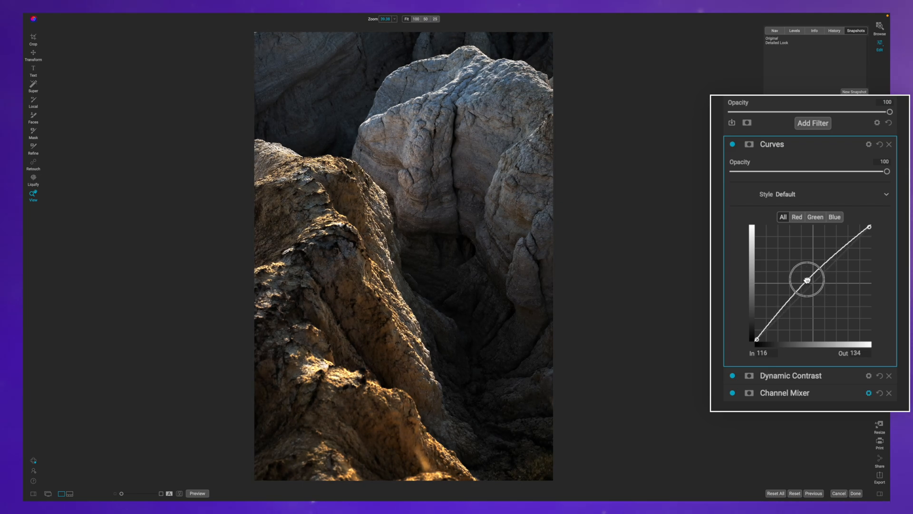
drag(808, 278, 802, 276)
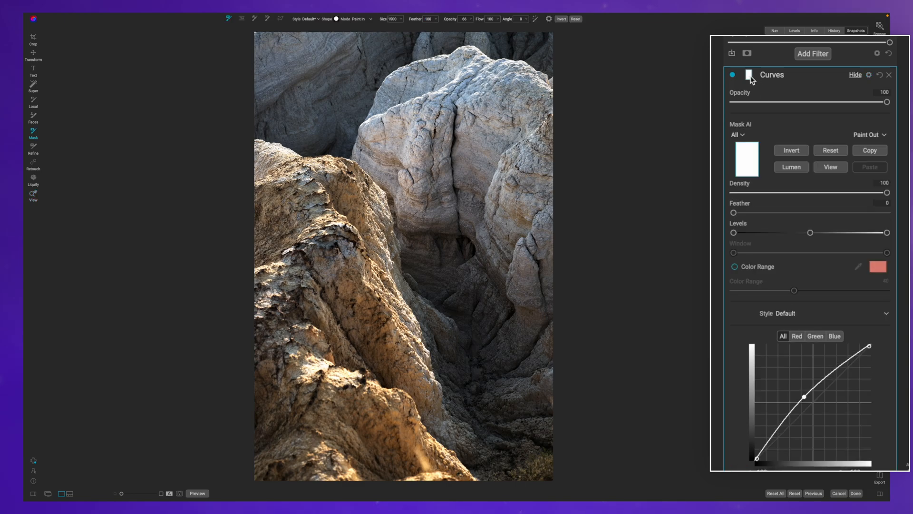
Step: Invert the Curves mask so the brightening is hidden across the photo
click(791, 150)
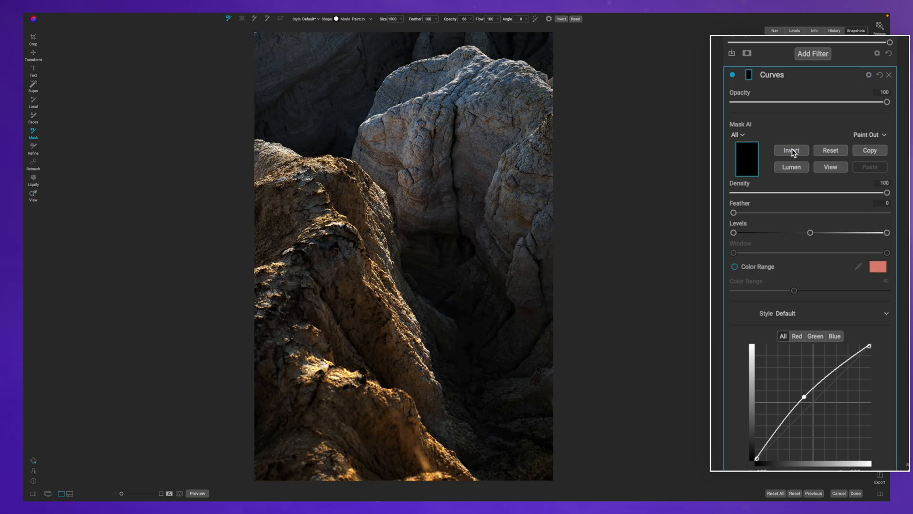
mouse_move(500, 349)
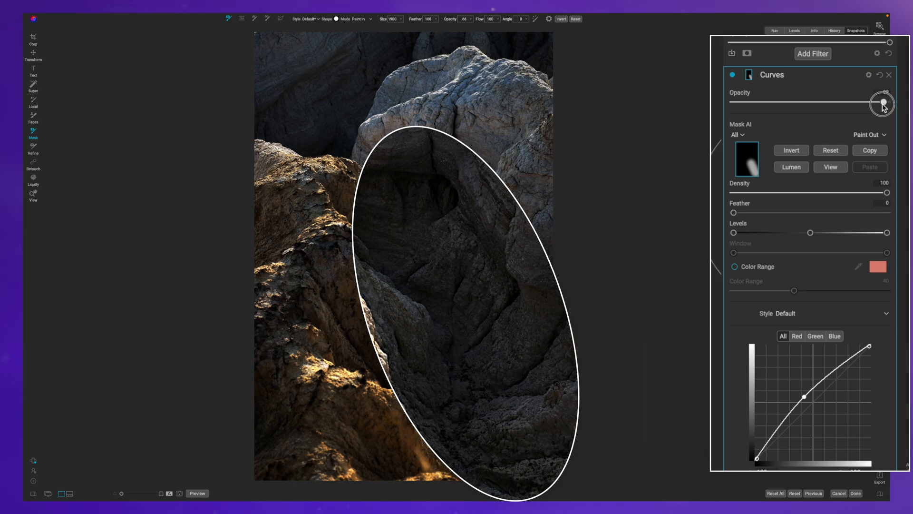
Step: Lower the Curves opacity to 0 to compare, then settle it at 50
drag(883, 104, 854, 104)
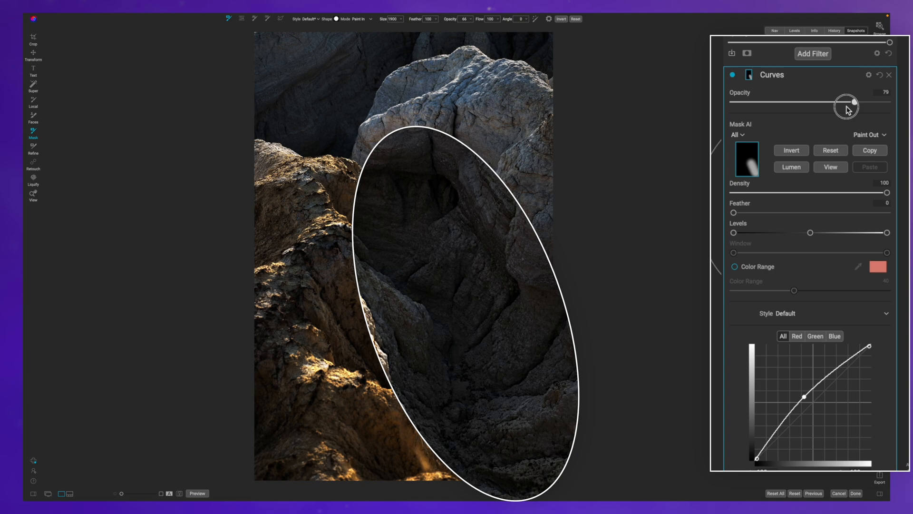
drag(854, 102, 809, 103)
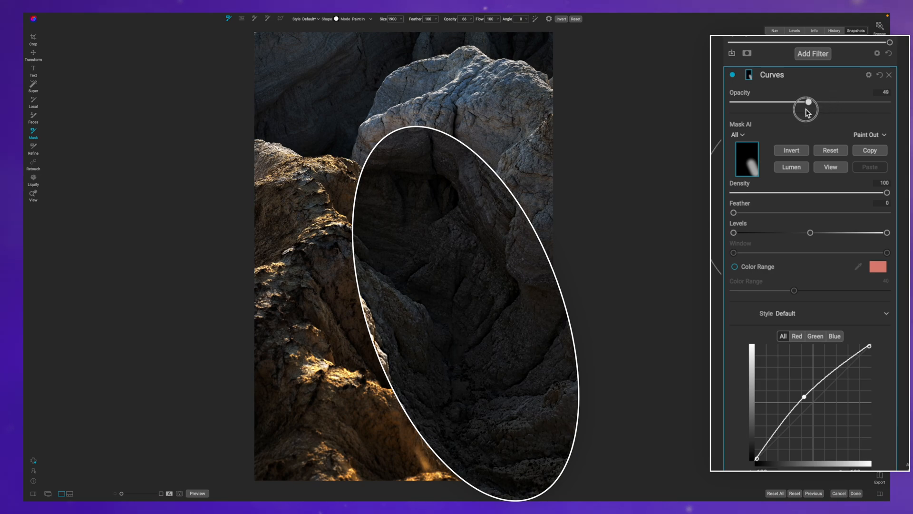
drag(808, 102, 799, 102)
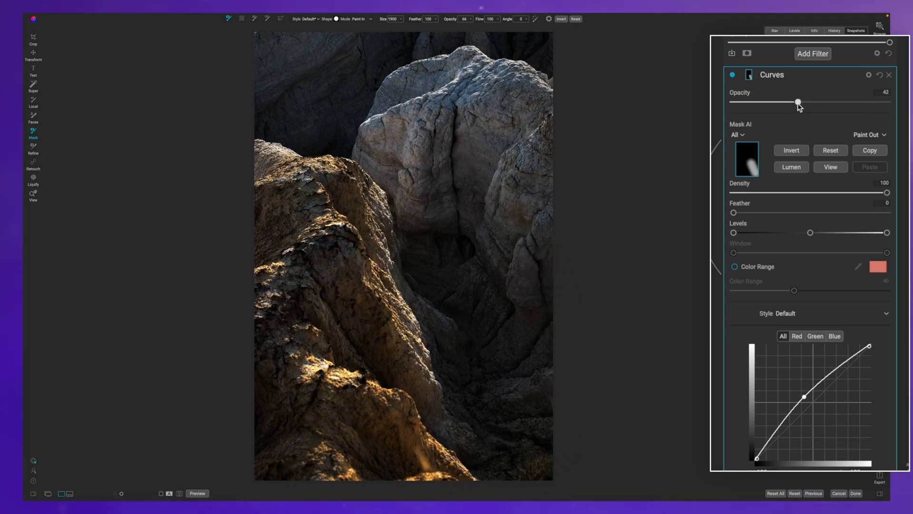
drag(798, 102, 734, 102)
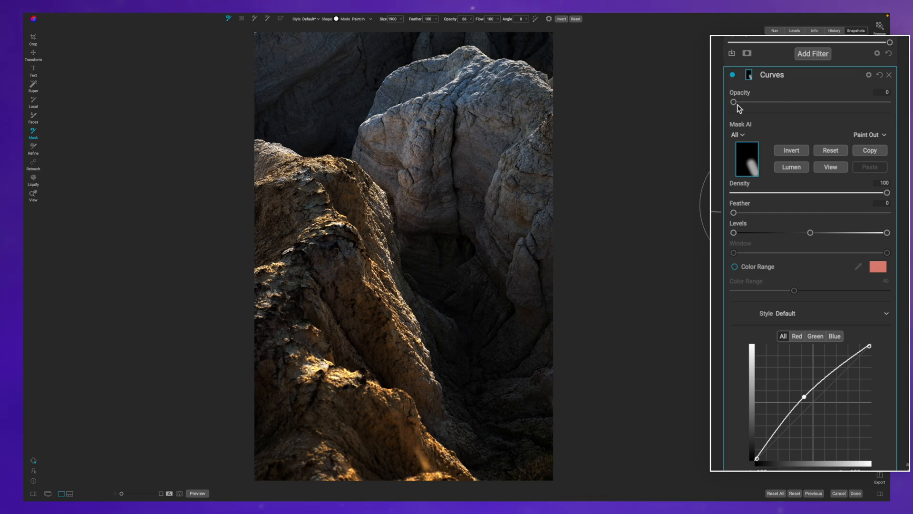
drag(733, 102, 741, 102)
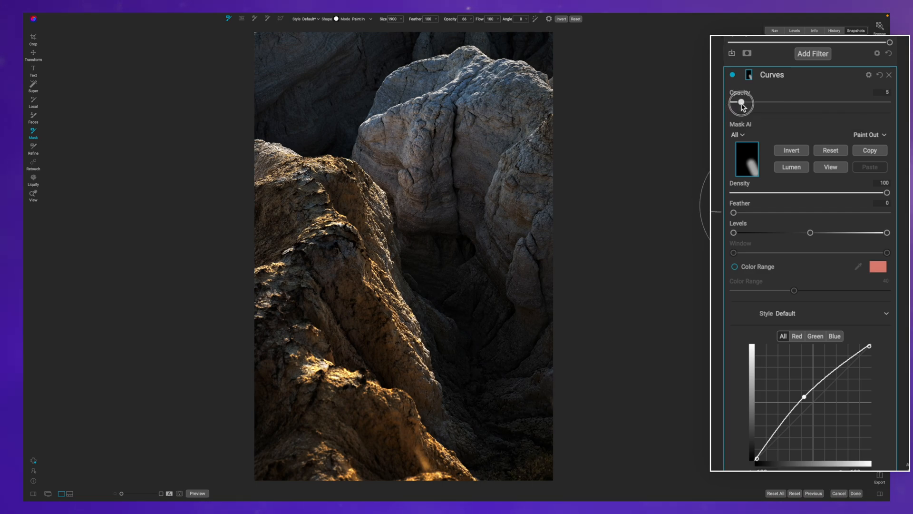
drag(741, 102, 760, 103)
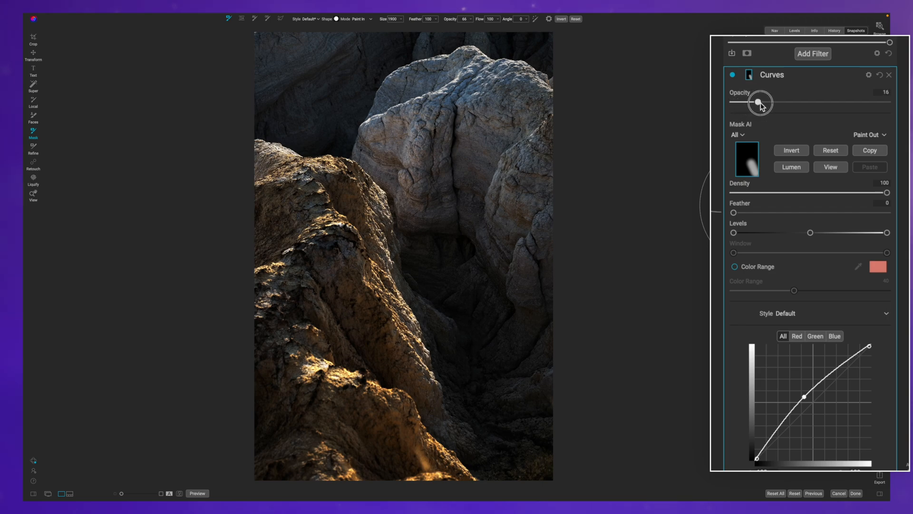
drag(760, 103, 791, 103)
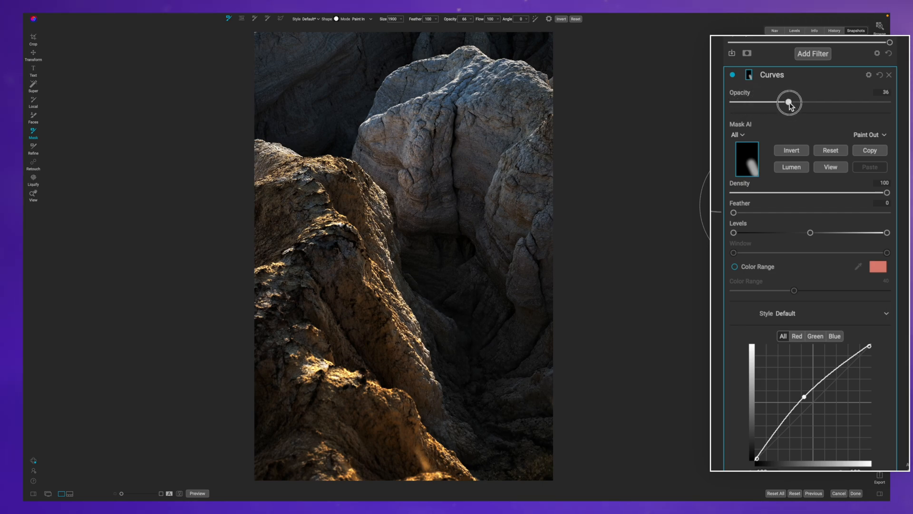
drag(789, 102, 810, 101)
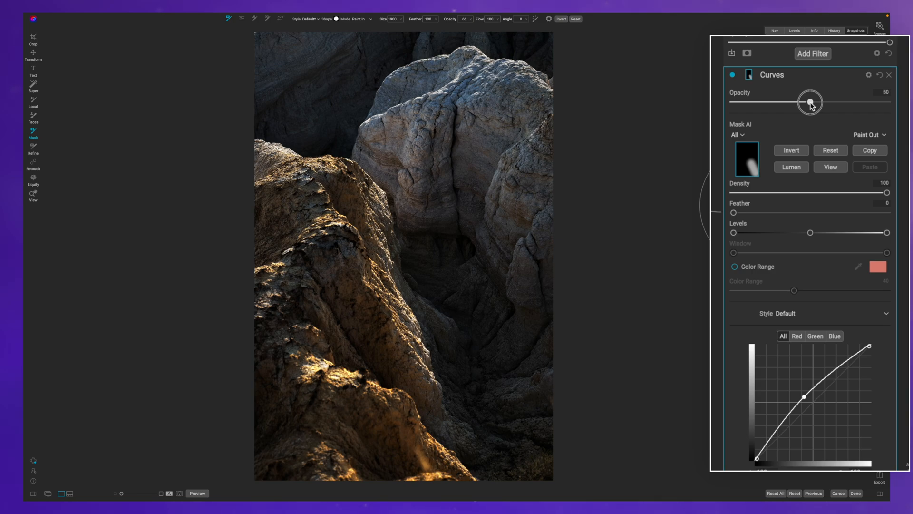
mouse_move(768, 87)
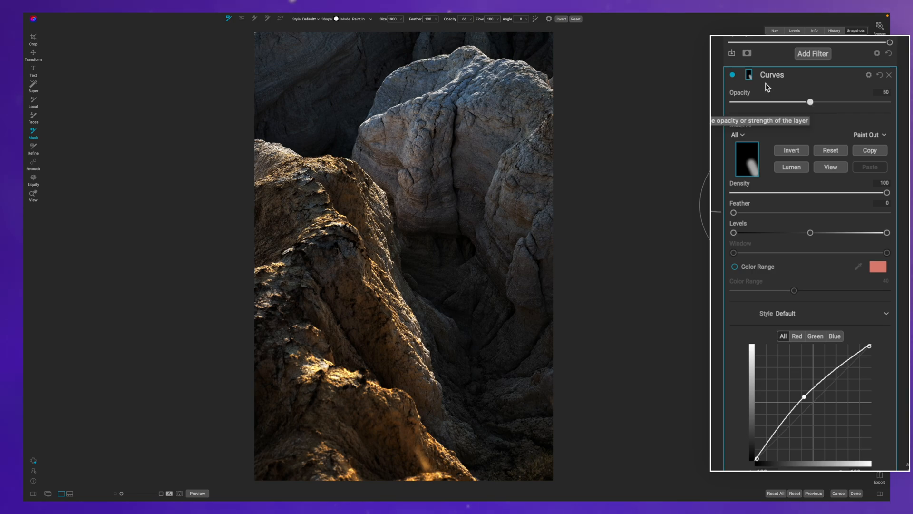